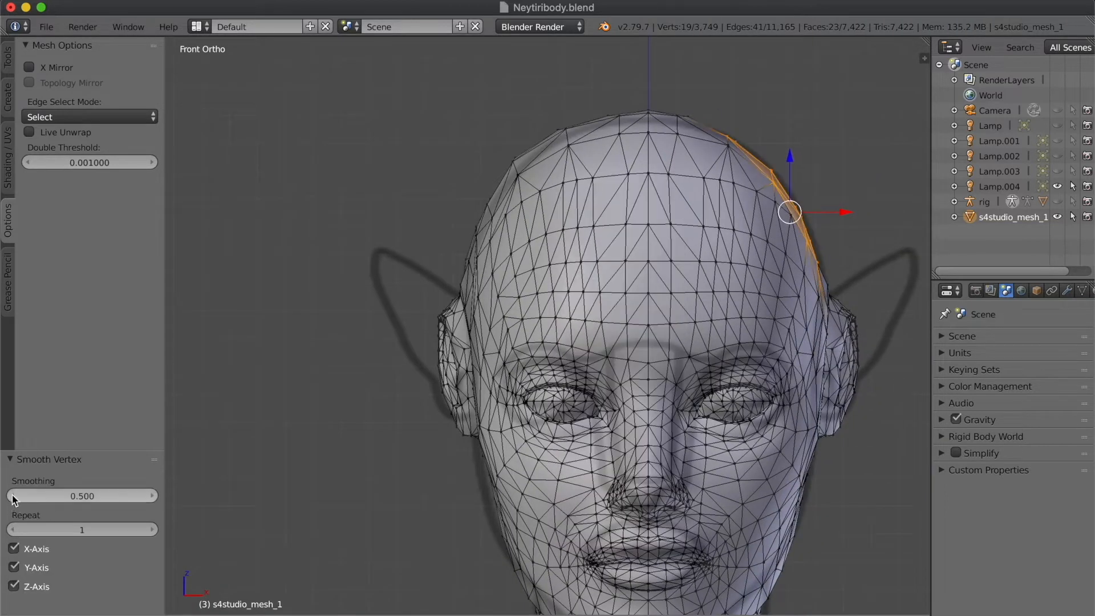
Select the ear vertices and pull them into tall pointed ears matching the reference
key(Tab)
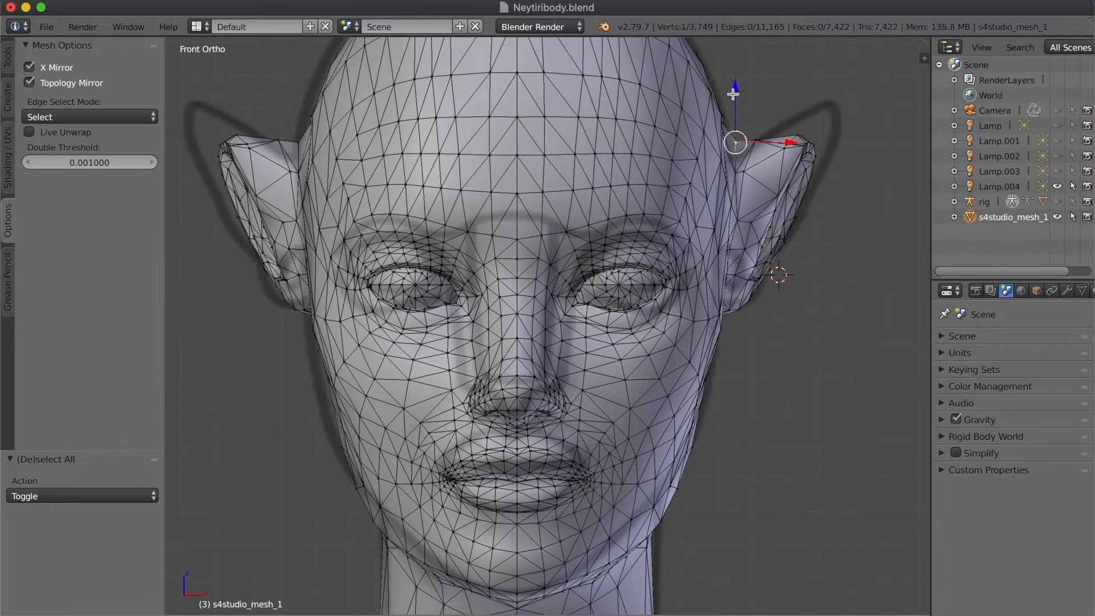
click(817, 115)
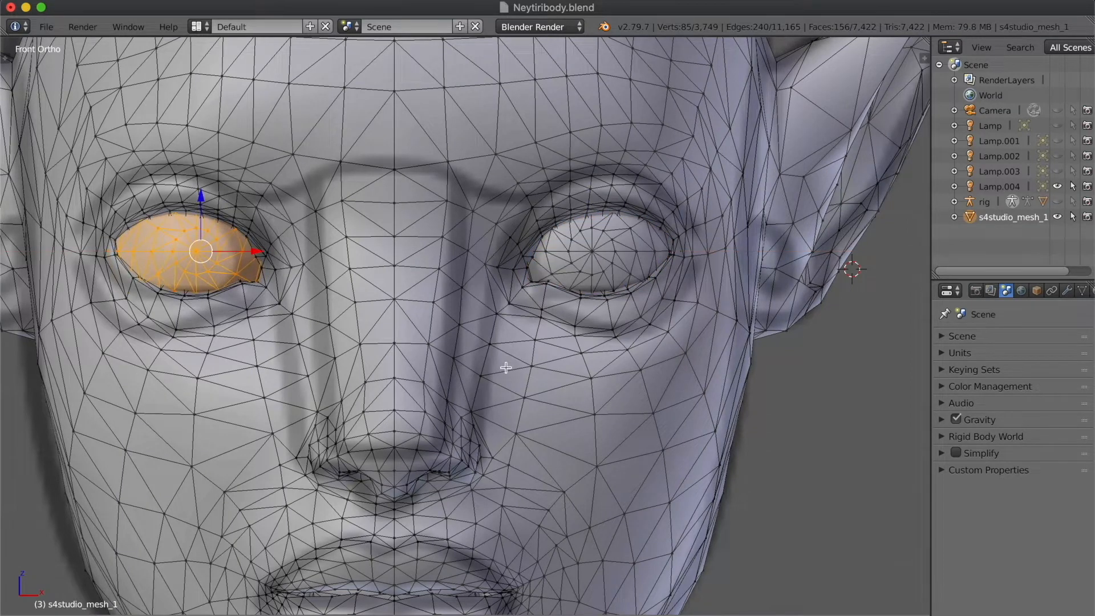
Deselect everything and pick the nostril-edge vertices to widen the nose
key(Alt+A)
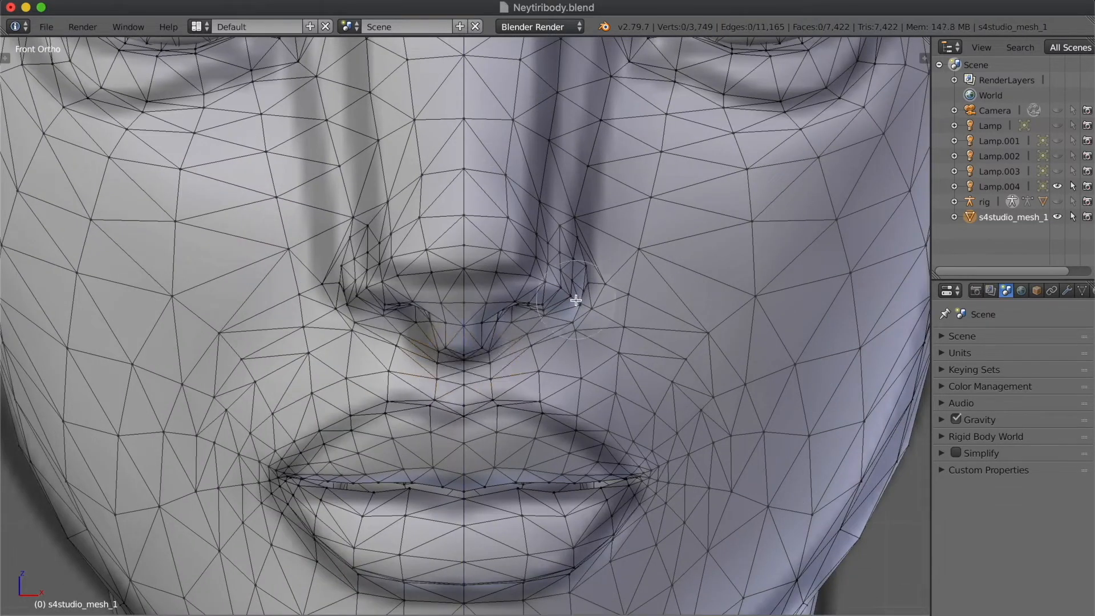
click(552, 283)
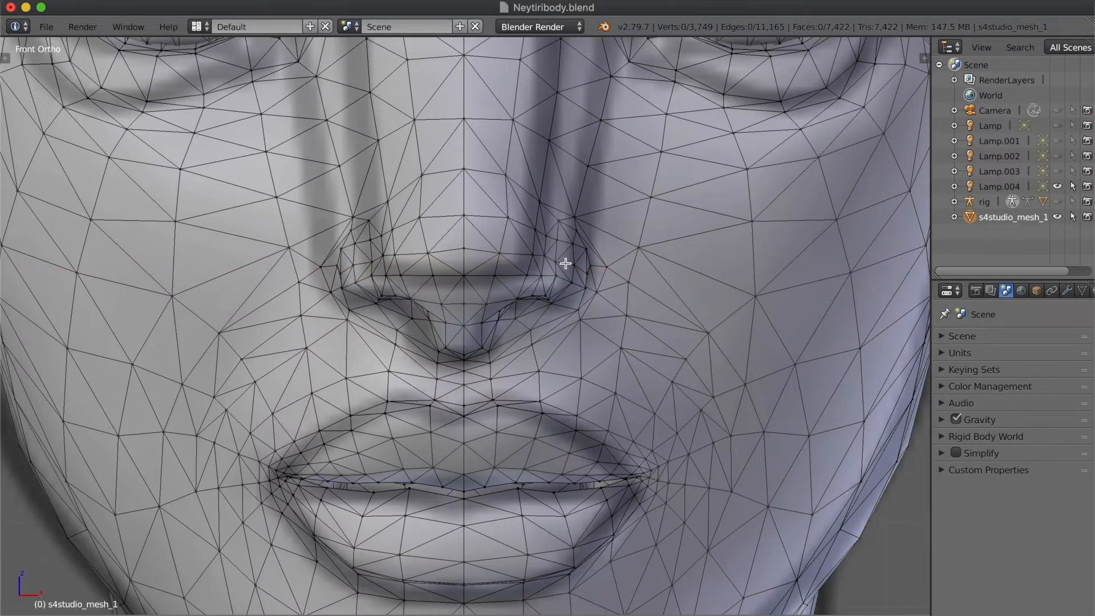
click(580, 269)
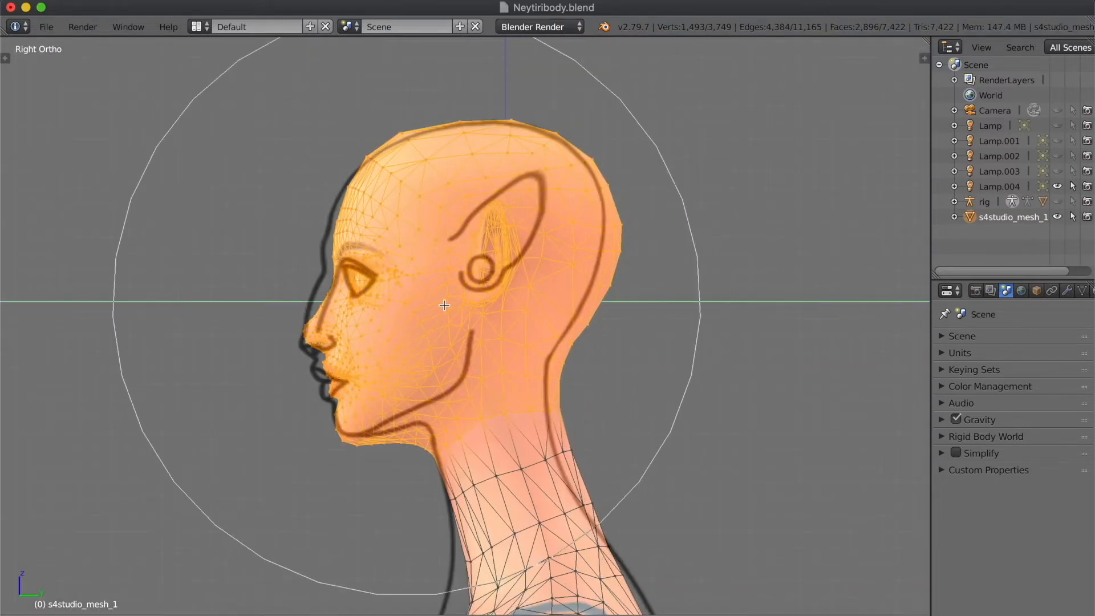
Drag the chin and jaw vertices onto the side-profile reference curve with proportional editing
key(Tab)
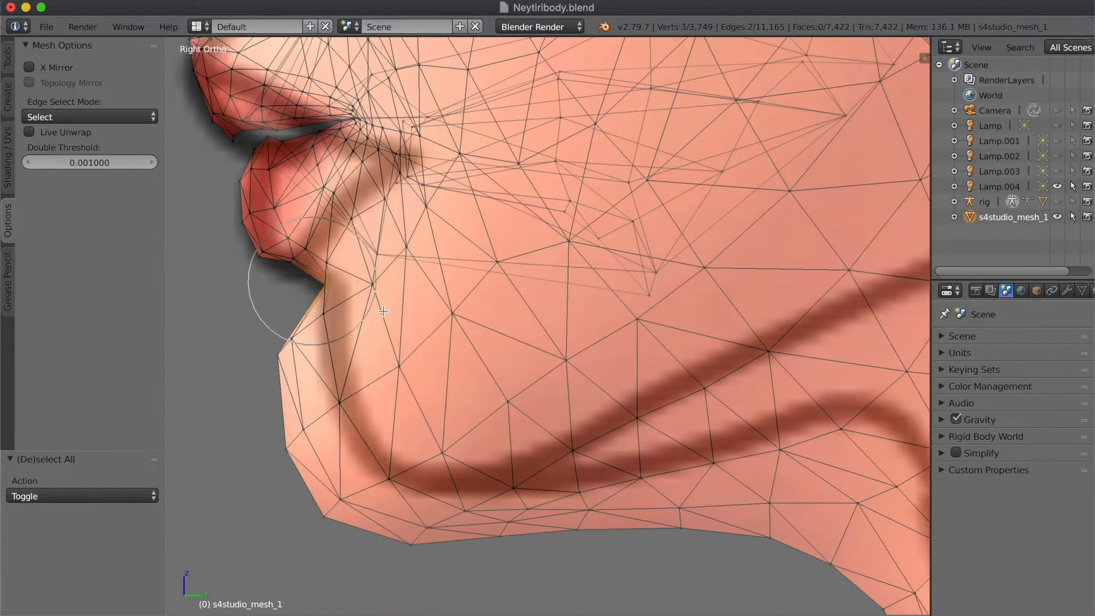
drag(382, 311, 246, 209)
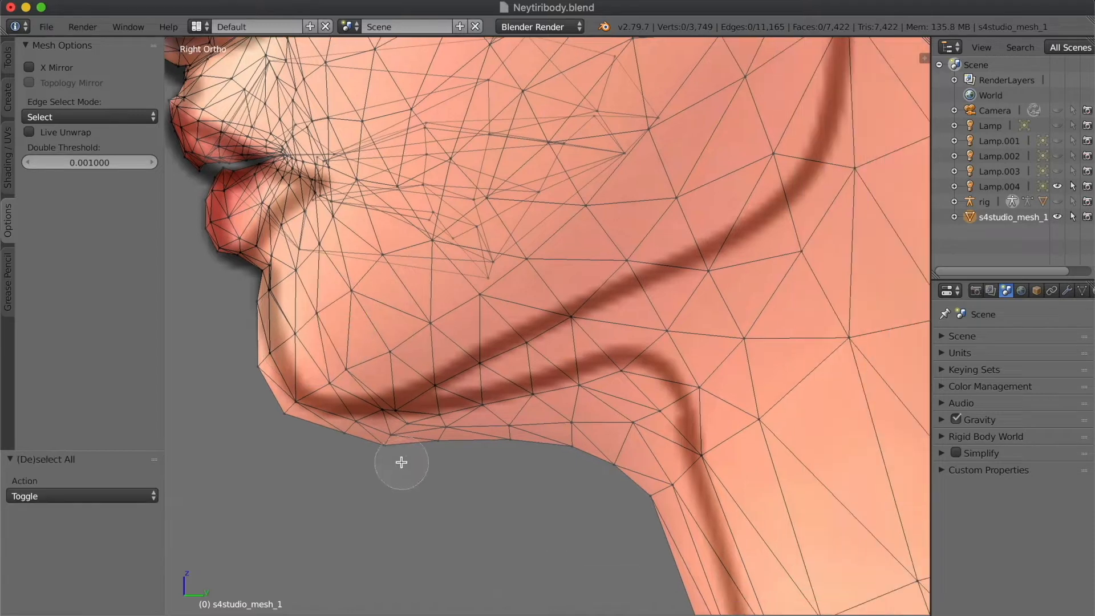
click(582, 440)
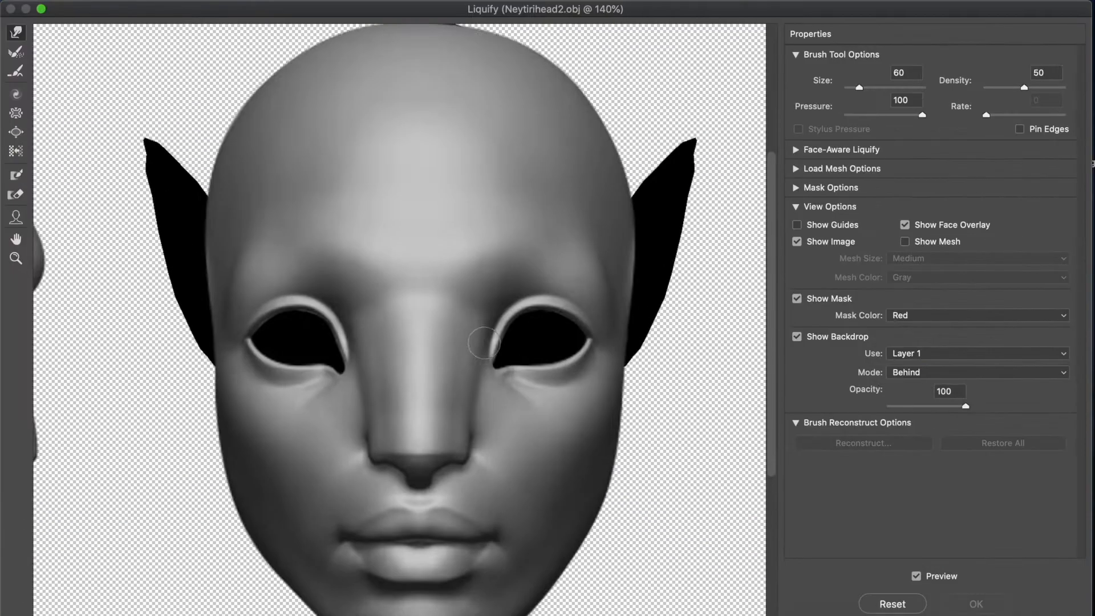
Set the Liquify Forward Warp brush size to 100 for pushing the face contours
click(976, 352)
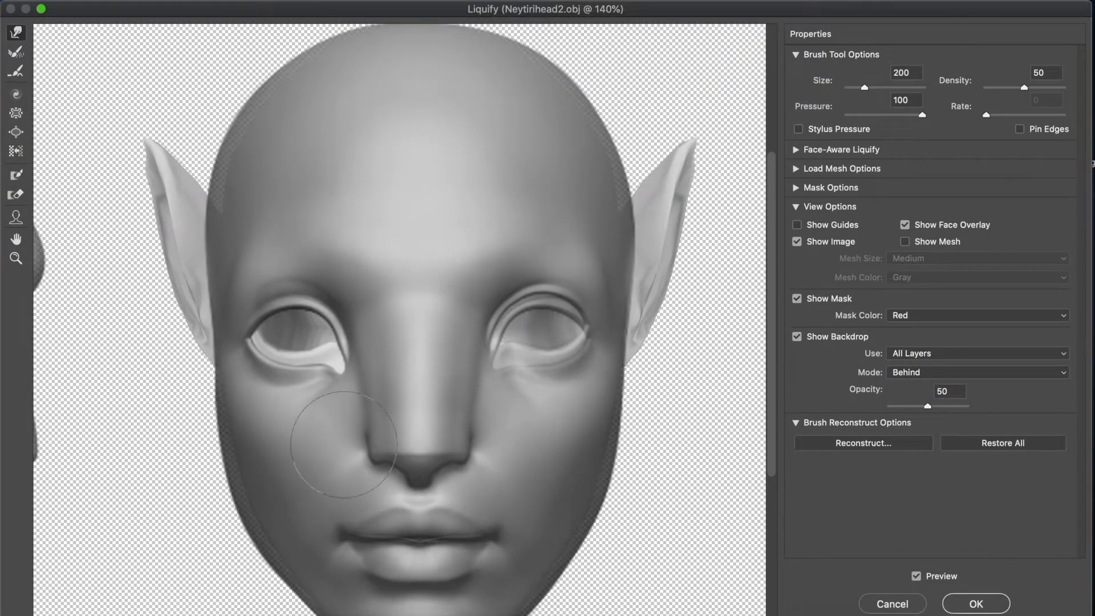
text(100)
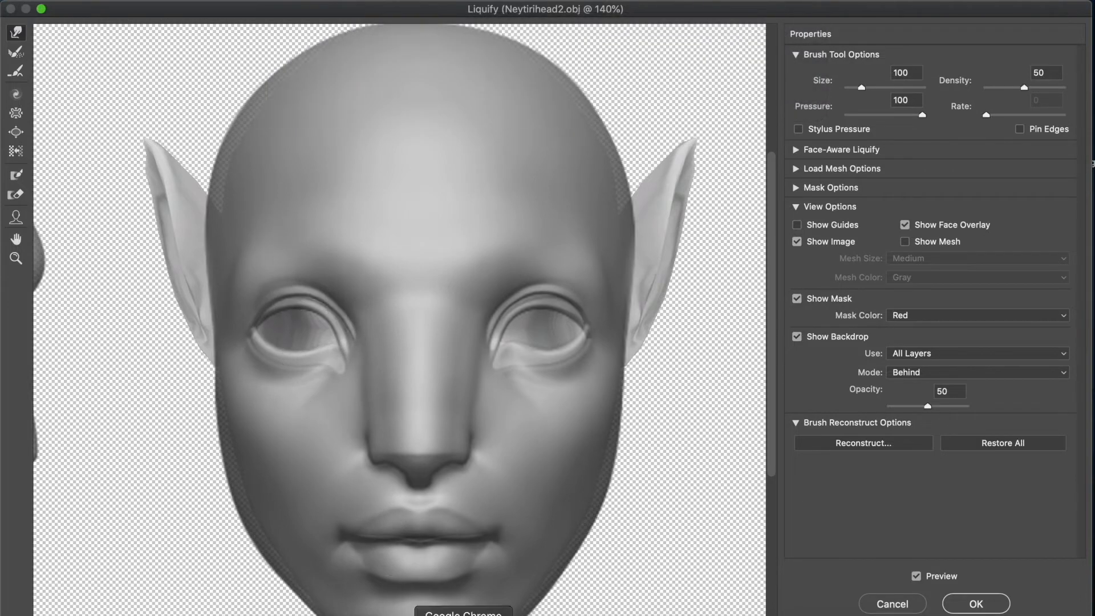
click(975, 603)
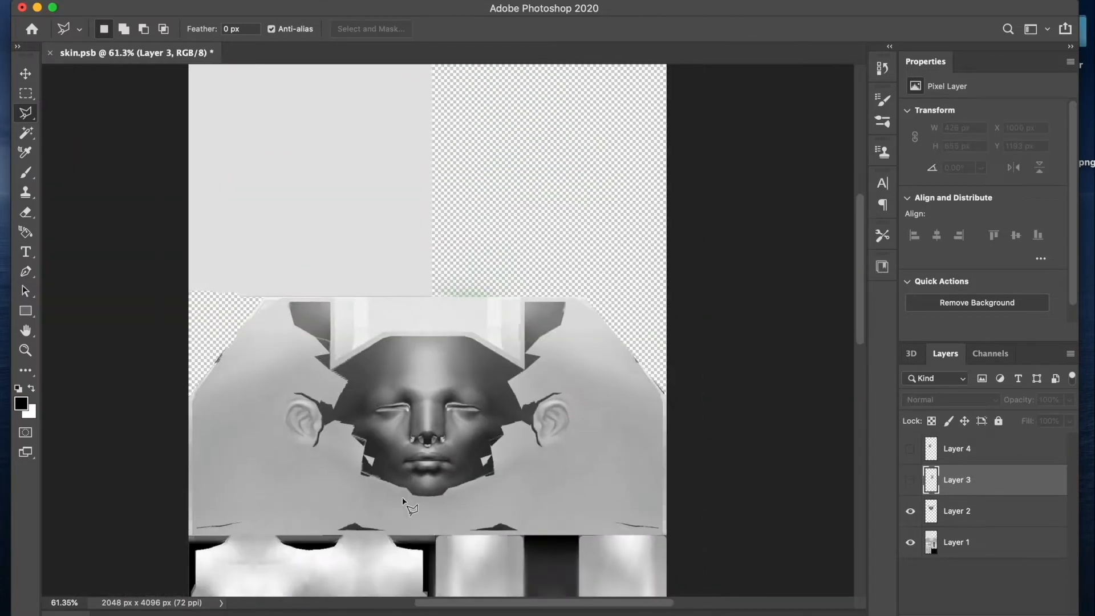
Duplicate the lassoed face region via Layer via Copy
right_click(408, 507)
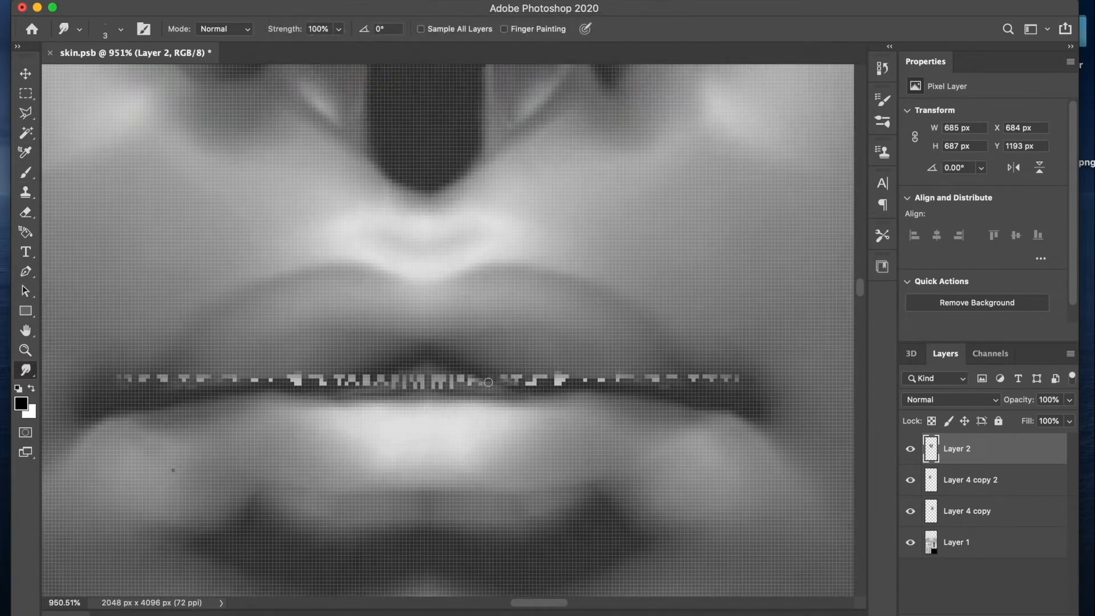
Smudge the lip seam, then erase Layer 3's texture edge near the ear with a soft 200 px brush
drag(489, 382, 694, 378)
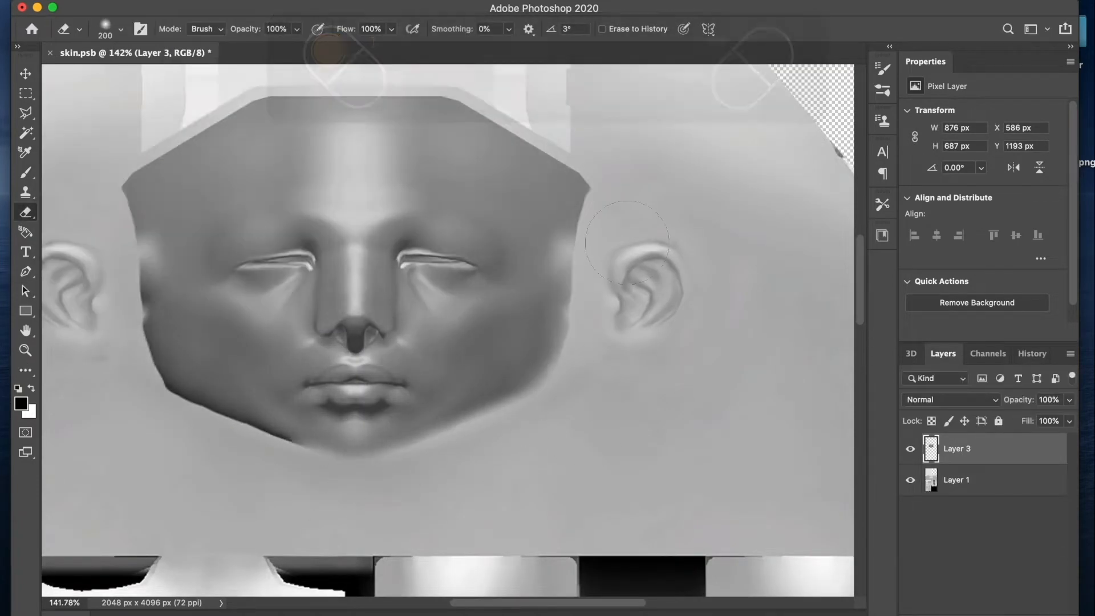
drag(1066, 438, 1040, 438)
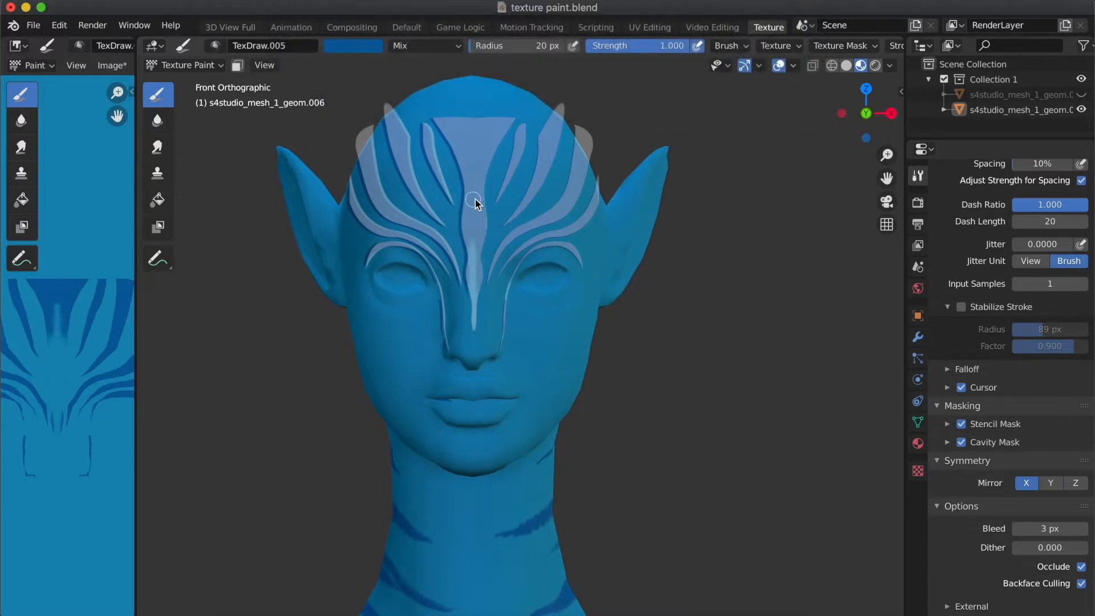
Paint stencil-masked stripes over the forehead and along the cheek
drag(474, 203, 477, 366)
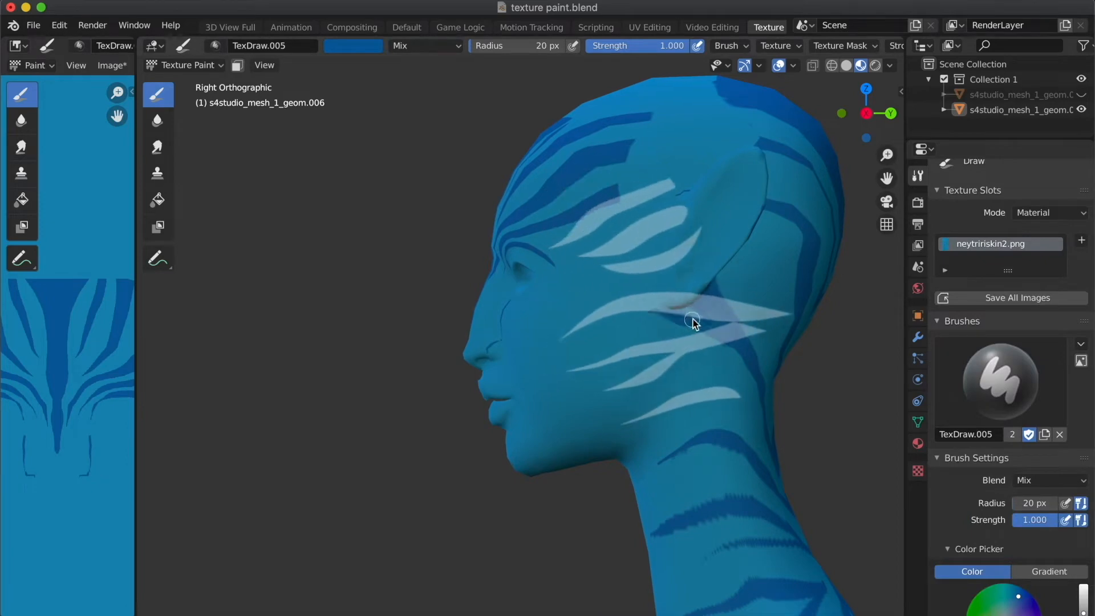
drag(693, 323, 651, 362)
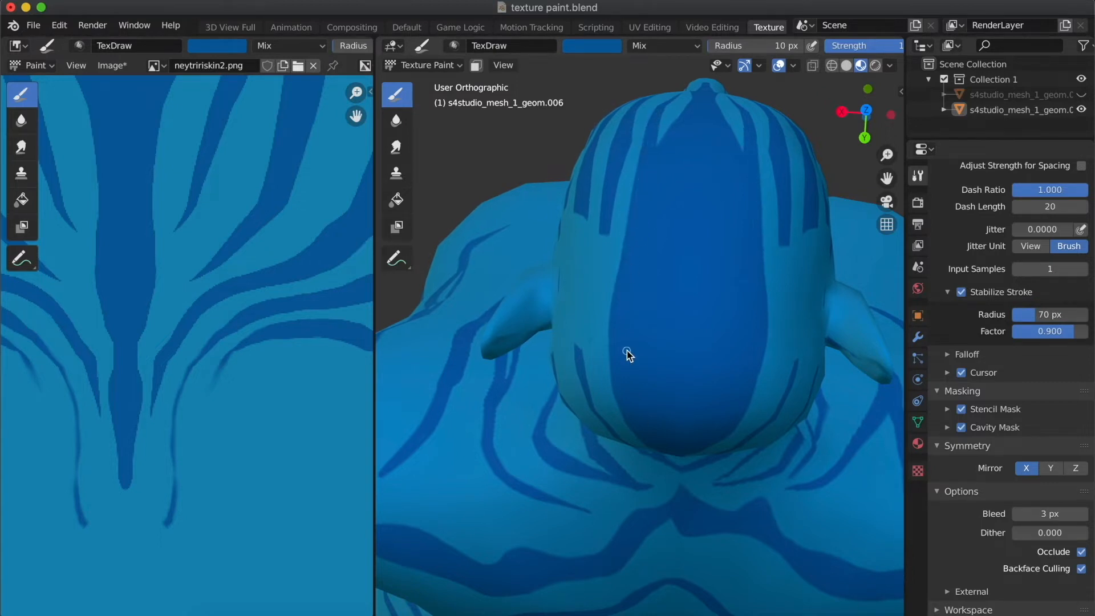
Paint stripe strokes across the top and back of the head with the TexDraw brush
drag(629, 349, 625, 259)
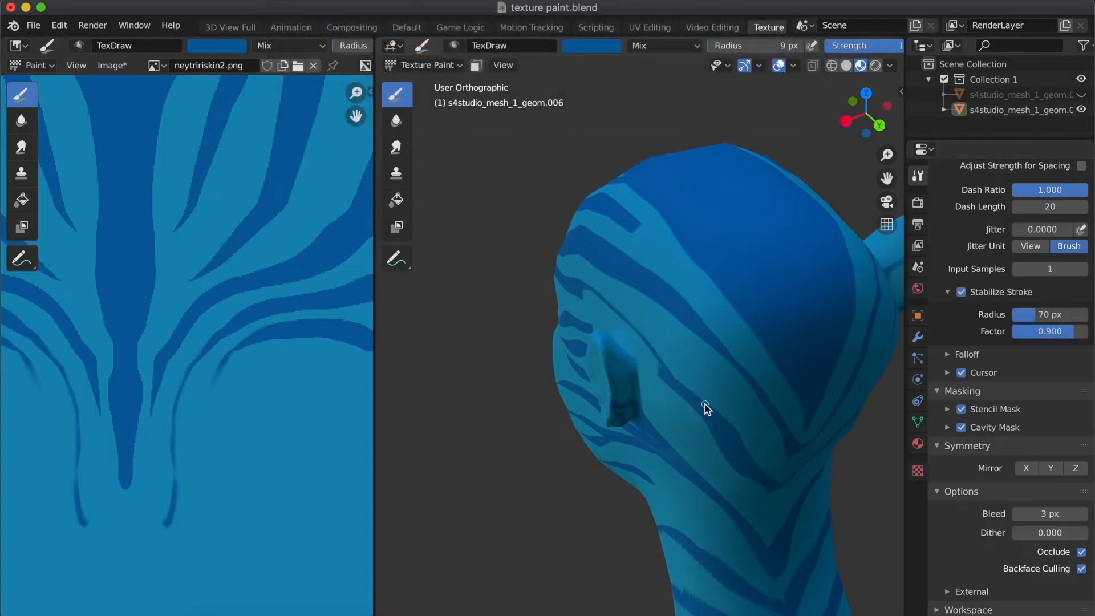
drag(704, 408, 652, 352)
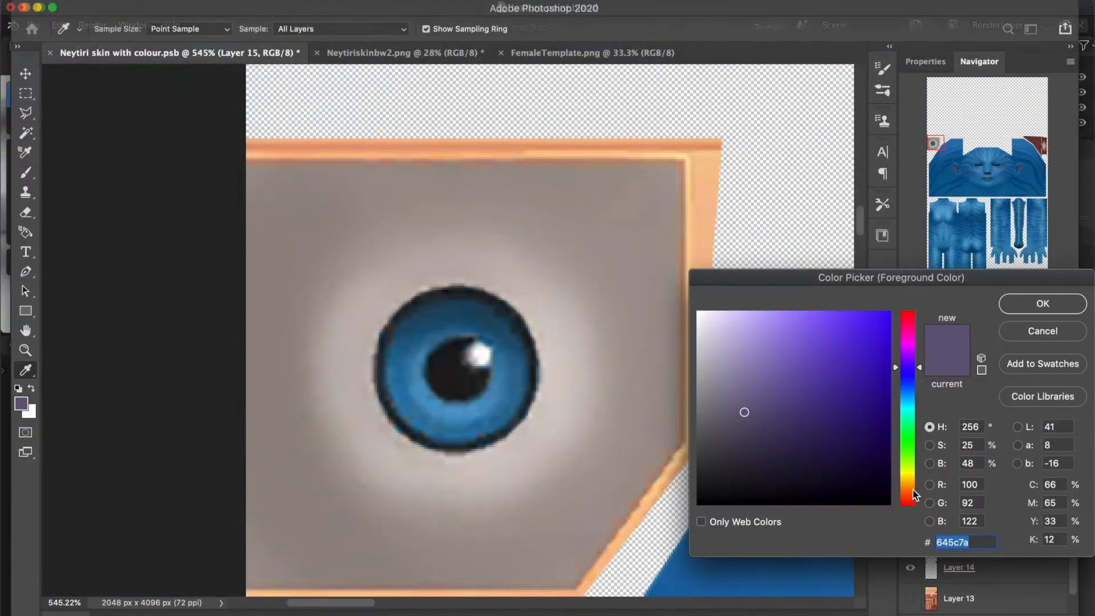
Recolour the iris amber and blend its layer in Overlay mode
click(1041, 303)
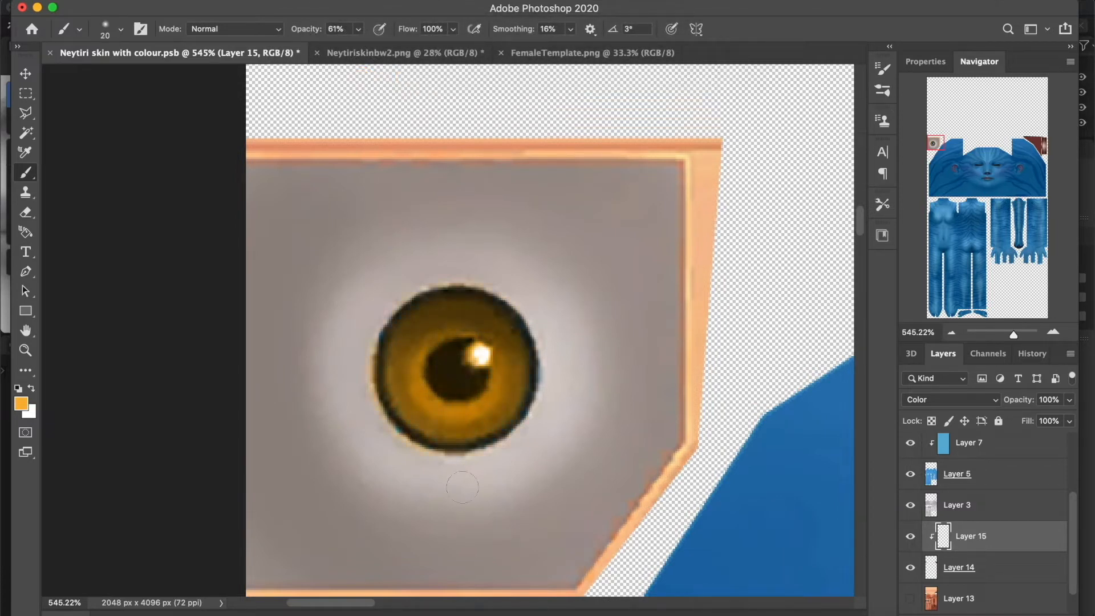
click(473, 355)
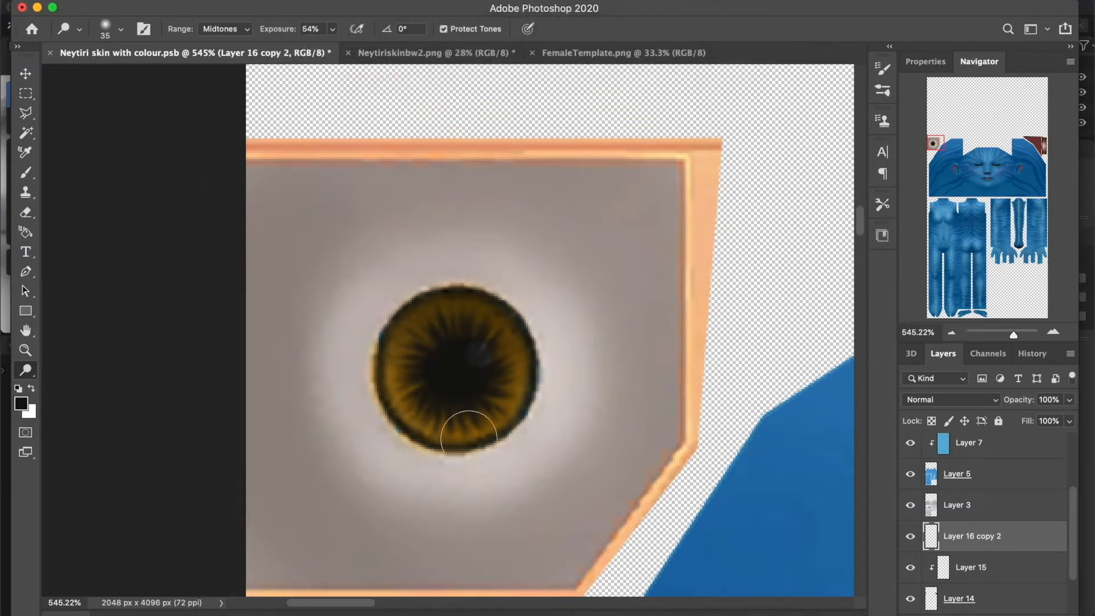
click(950, 399)
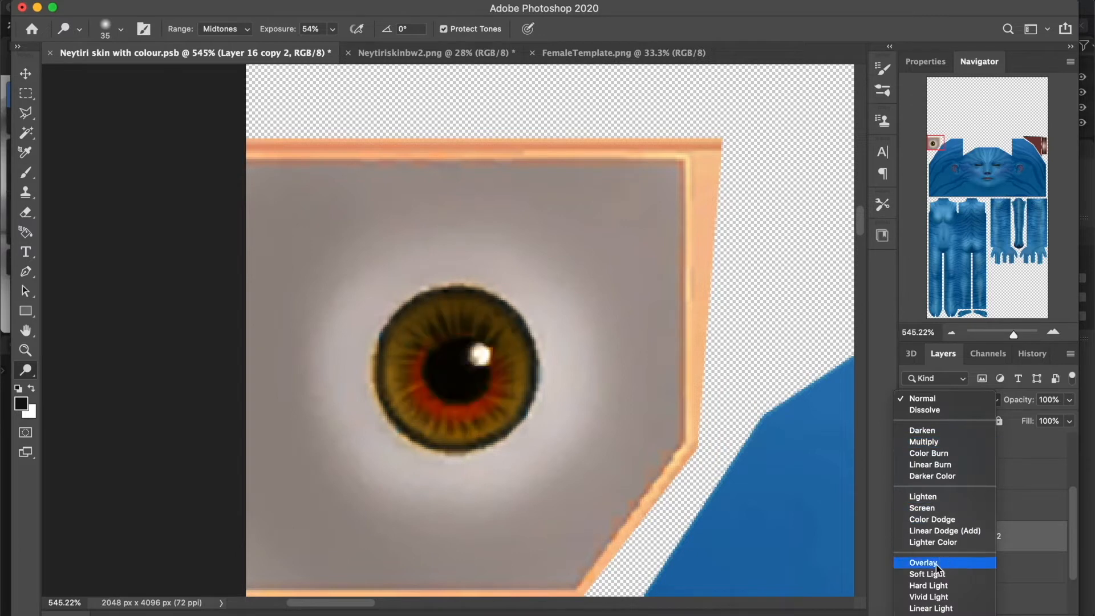
click(922, 562)
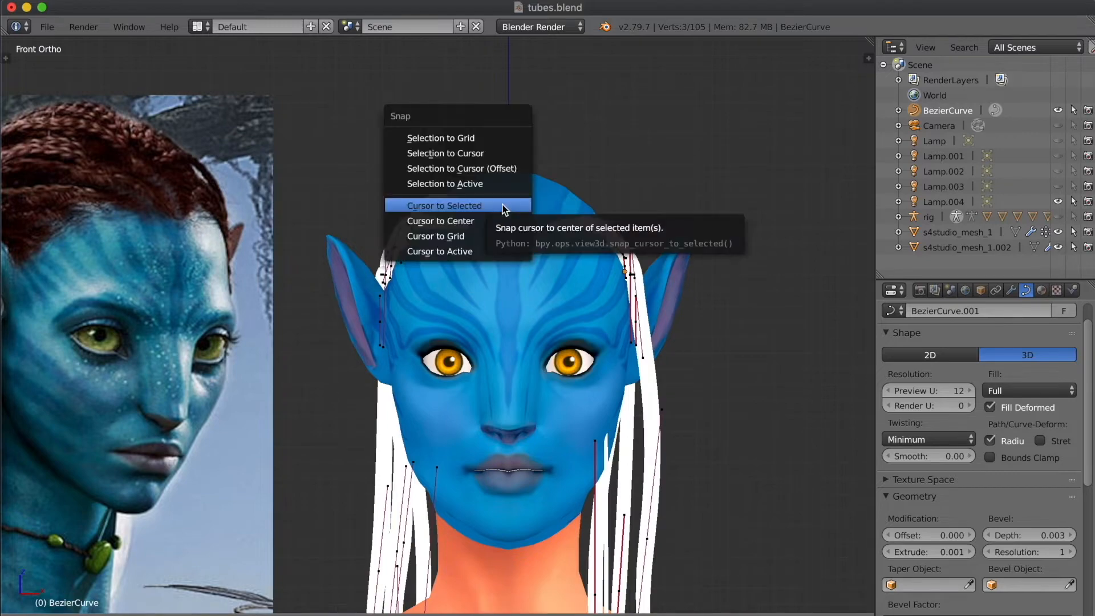
Snap the 3D cursor to the selected points and shape new braid curves along the hairline
click(443, 205)
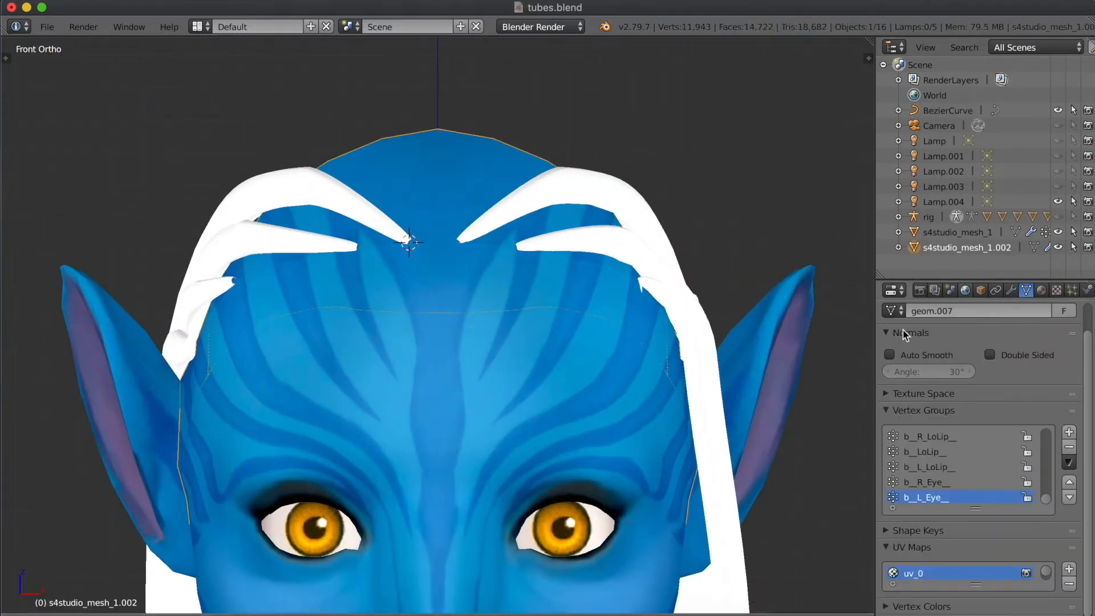
click(948, 109)
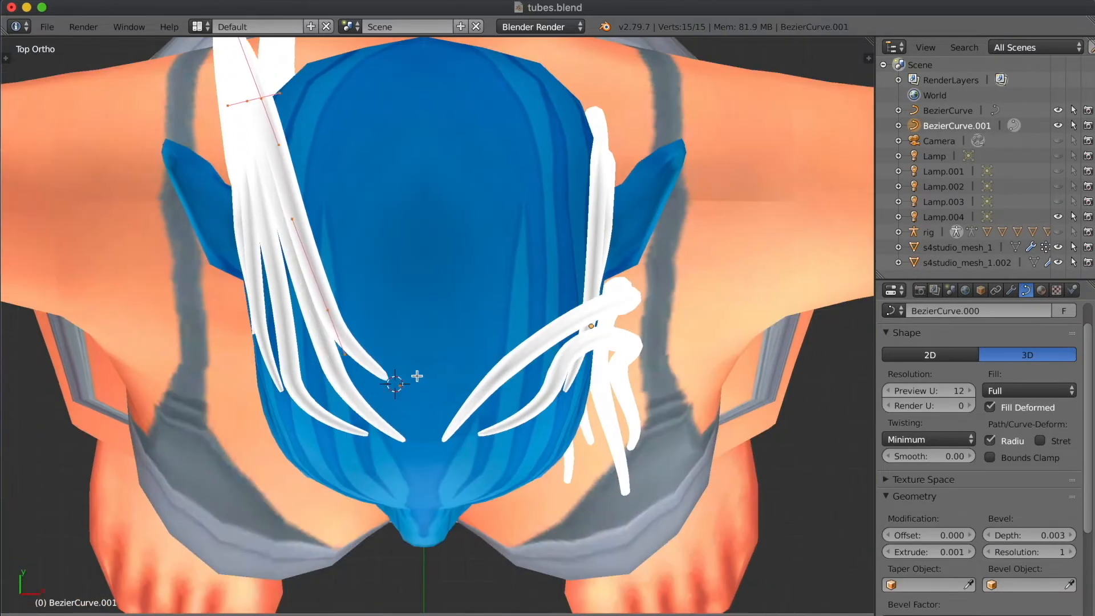
Reshape BezierCurve.001 from front and top views so new braid tubes arch over the head
key(KP_1)
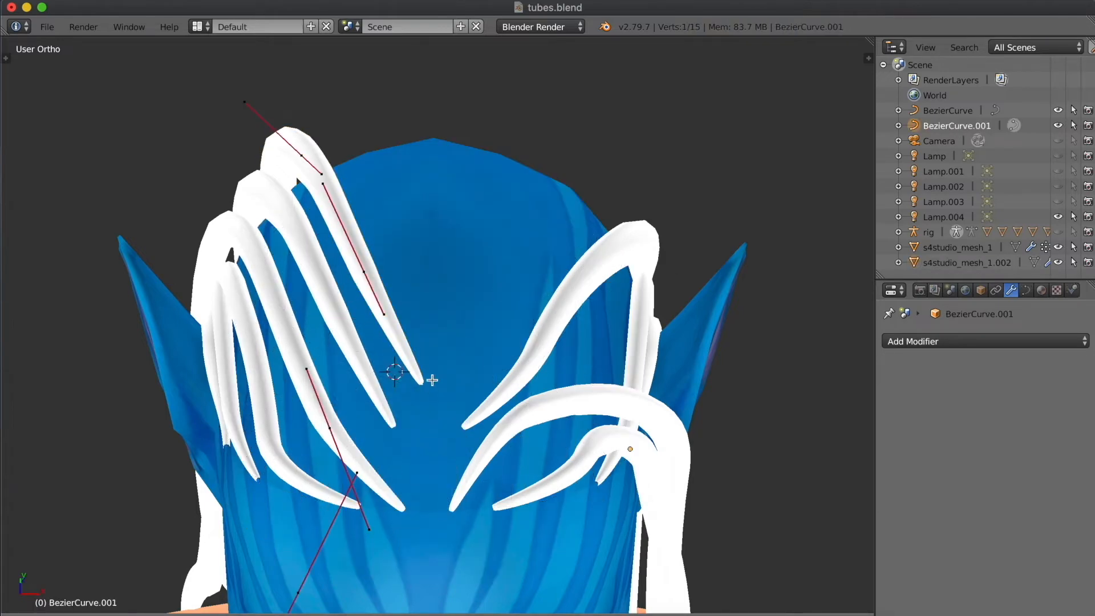
key(KP_7)
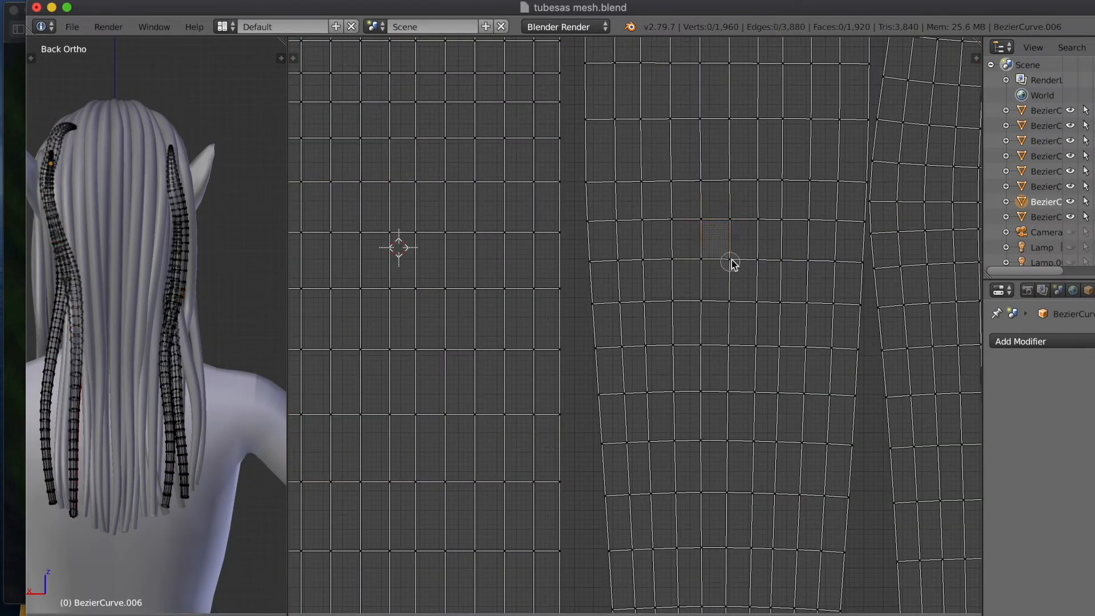
Unwrap the braid tube with Follow Active Quads from a reference face, then bring up Select All by Trait
click(728, 264)
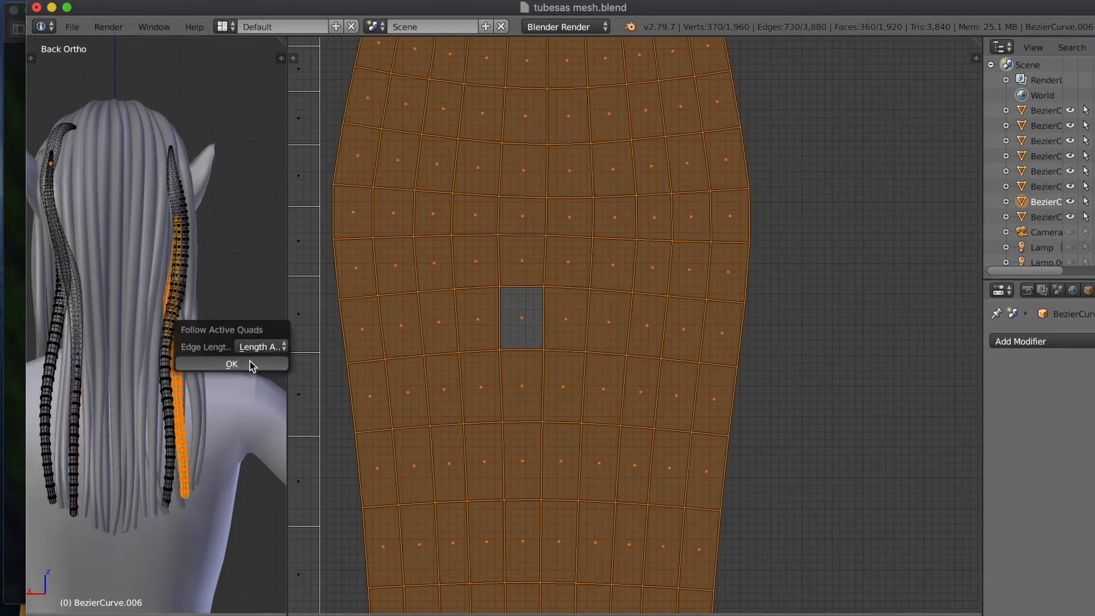
click(232, 364)
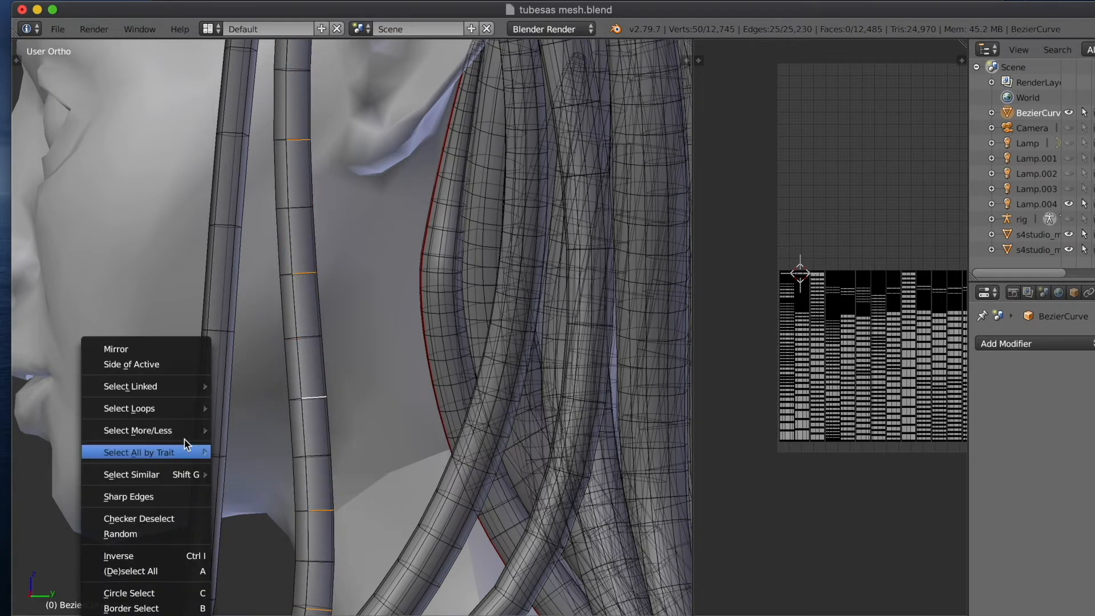
click(138, 452)
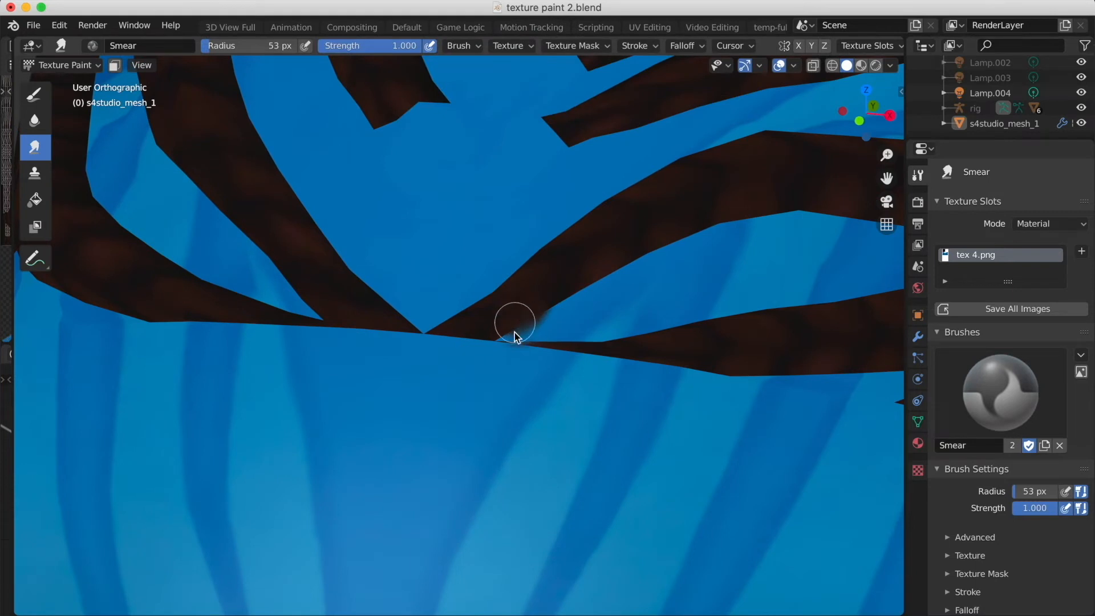
Smear the upper hair edge into the skin and pull a long feathery blue streak through the brown band
drag(514, 328, 613, 279)
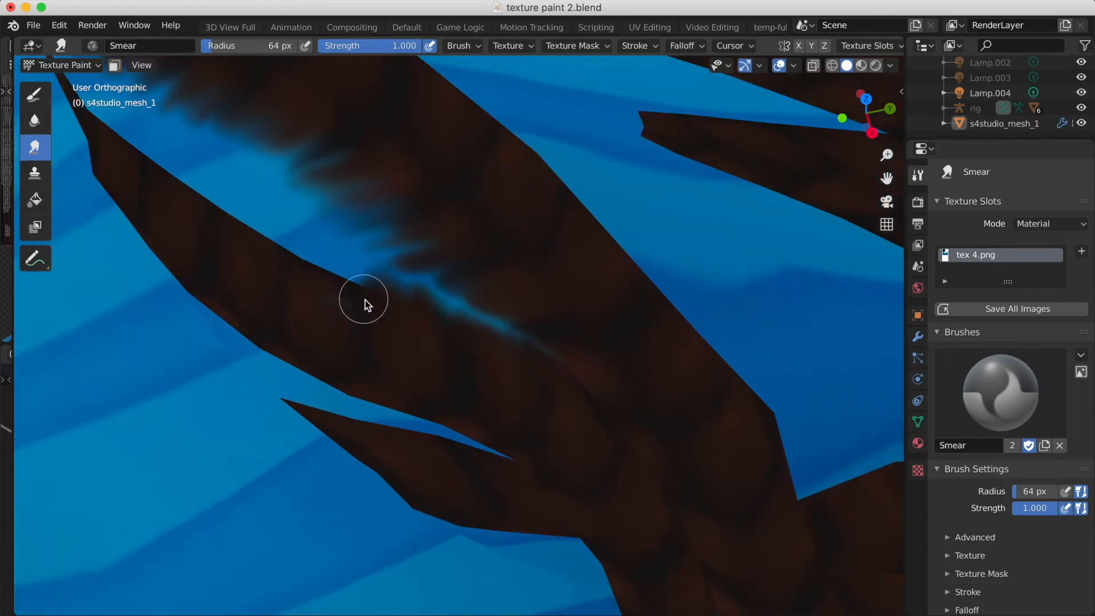
drag(362, 300, 271, 202)
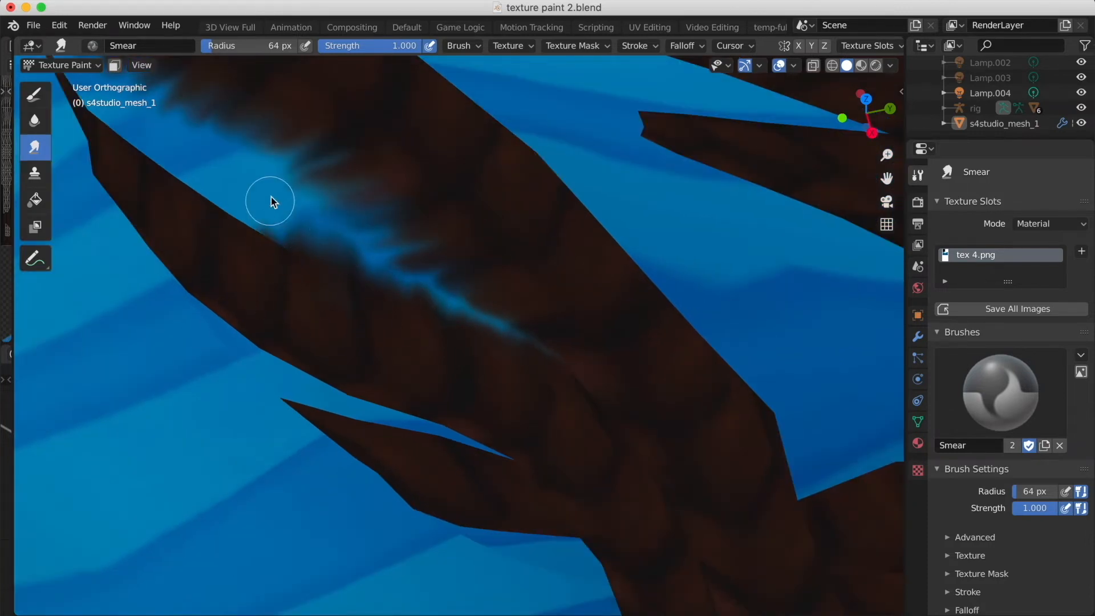
drag(272, 201, 194, 203)
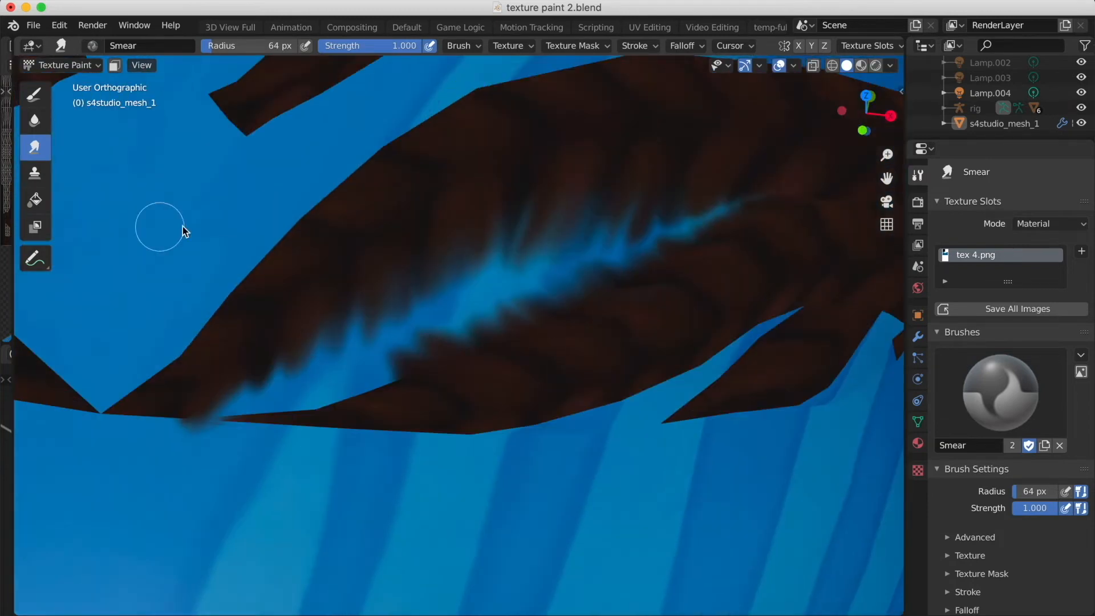
drag(167, 230, 478, 290)
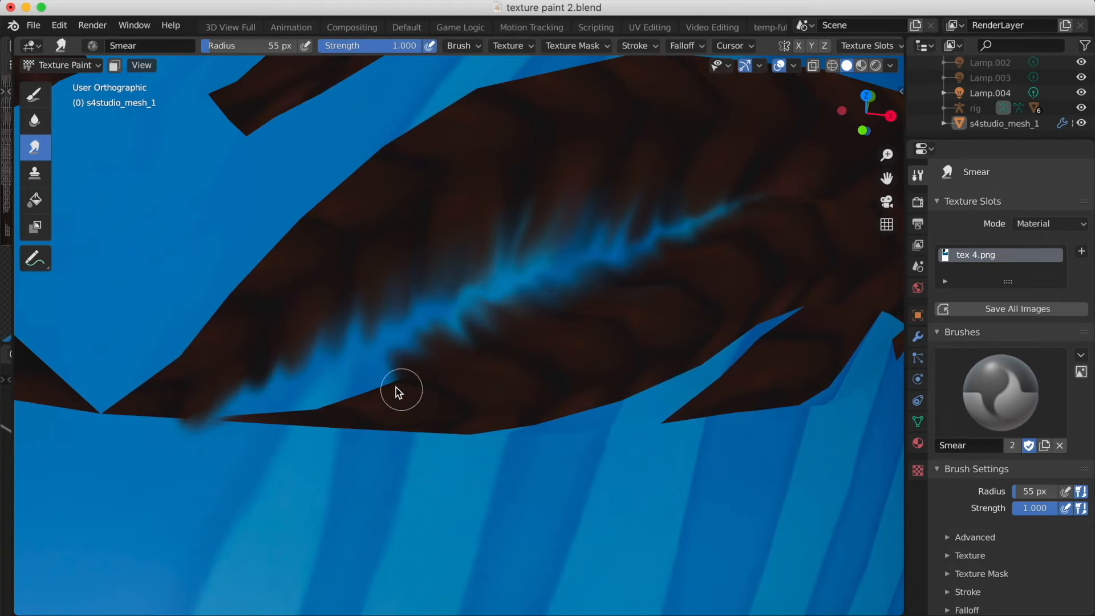
Feather the lower hair edge with blue and add fine and long blue streaks across the hair band
drag(401, 390, 321, 405)
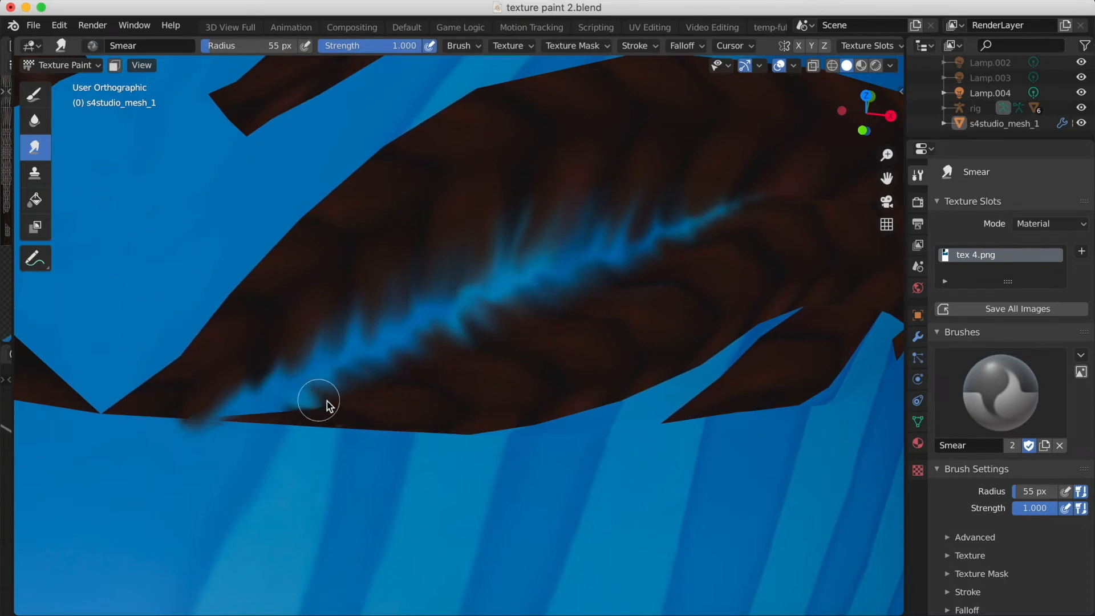
drag(322, 405, 283, 377)
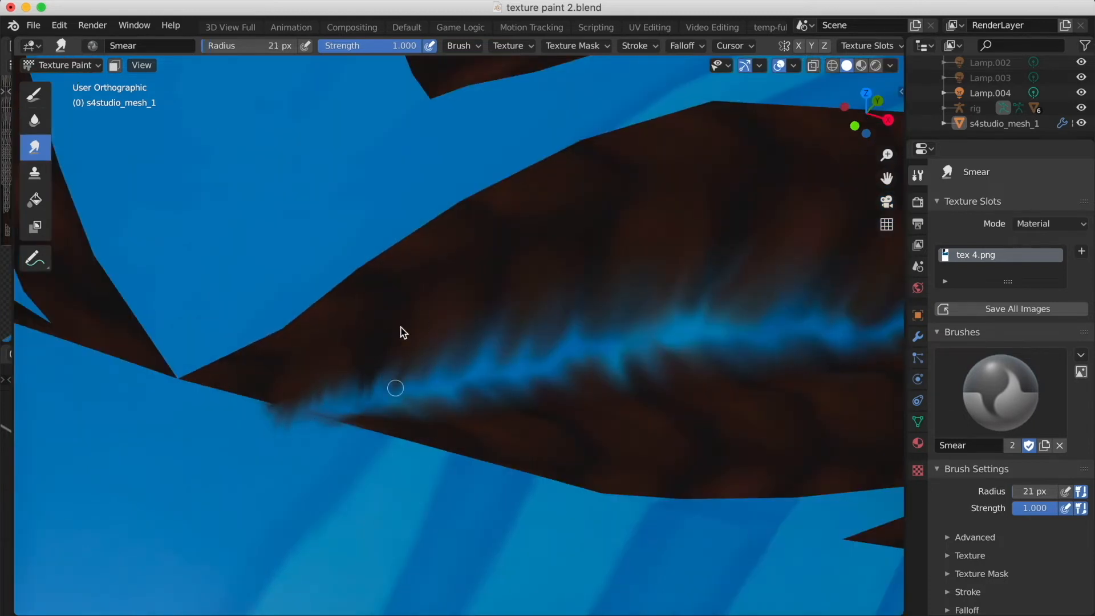
drag(395, 388, 475, 359)
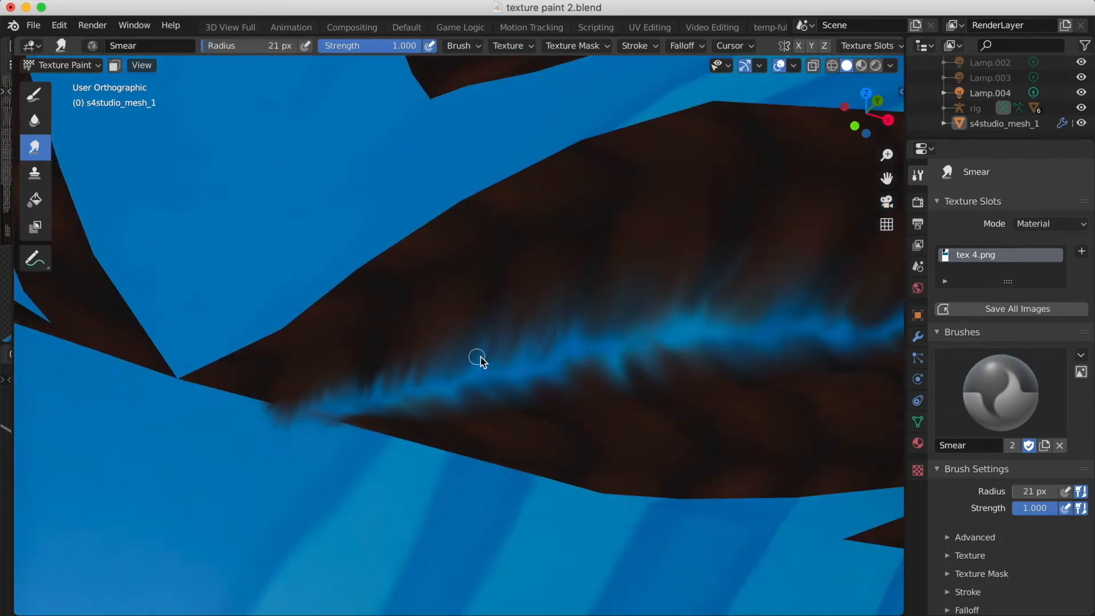
drag(478, 356, 635, 344)
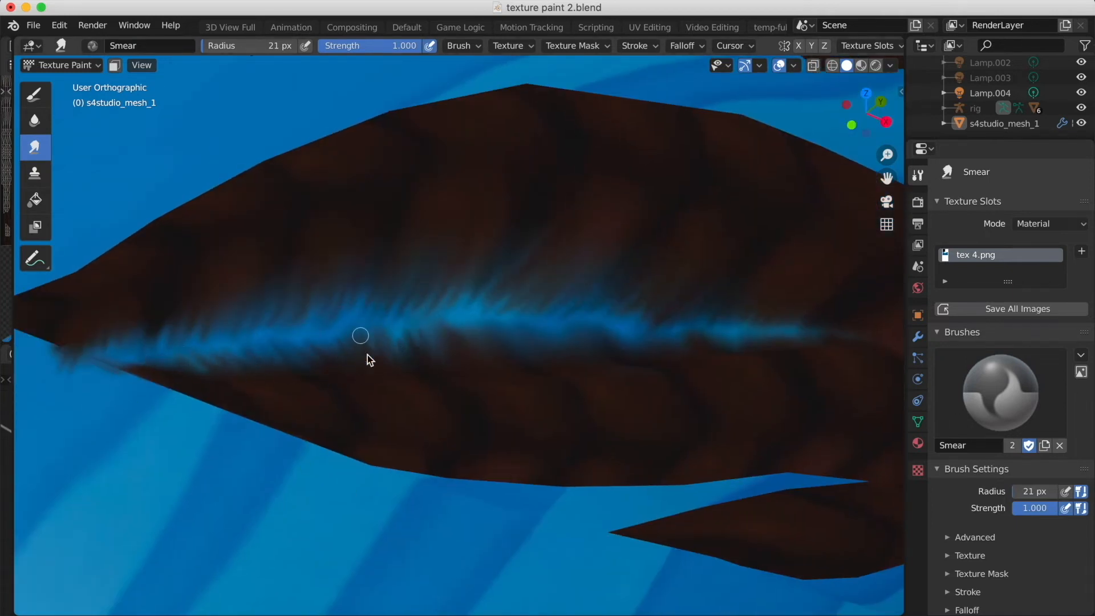
drag(361, 335, 576, 352)
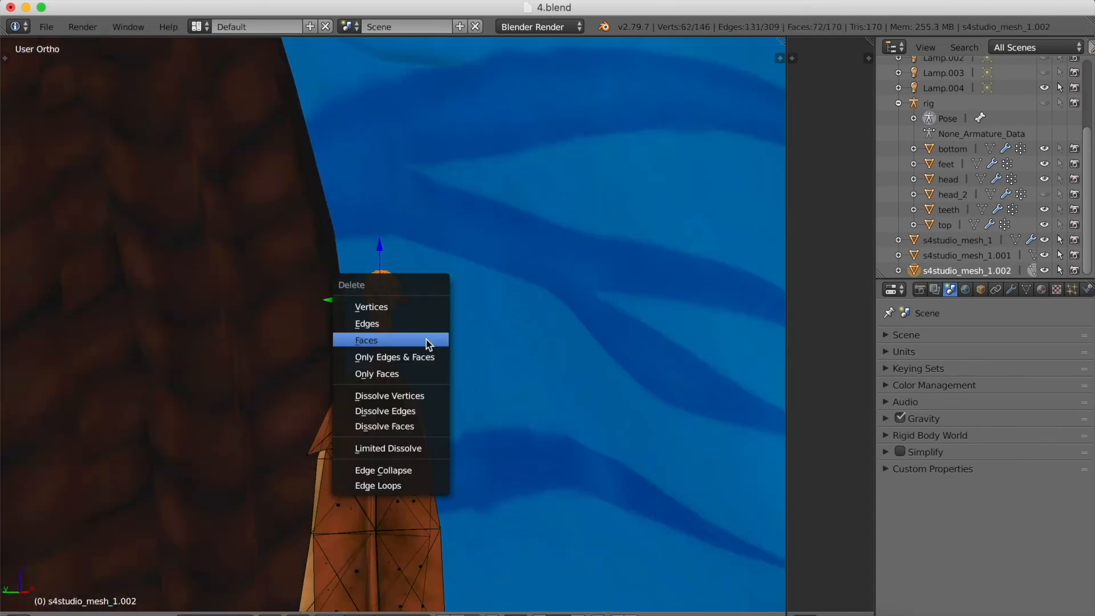
Delete the selected patch of hair-mesh faces beside the head
click(367, 340)
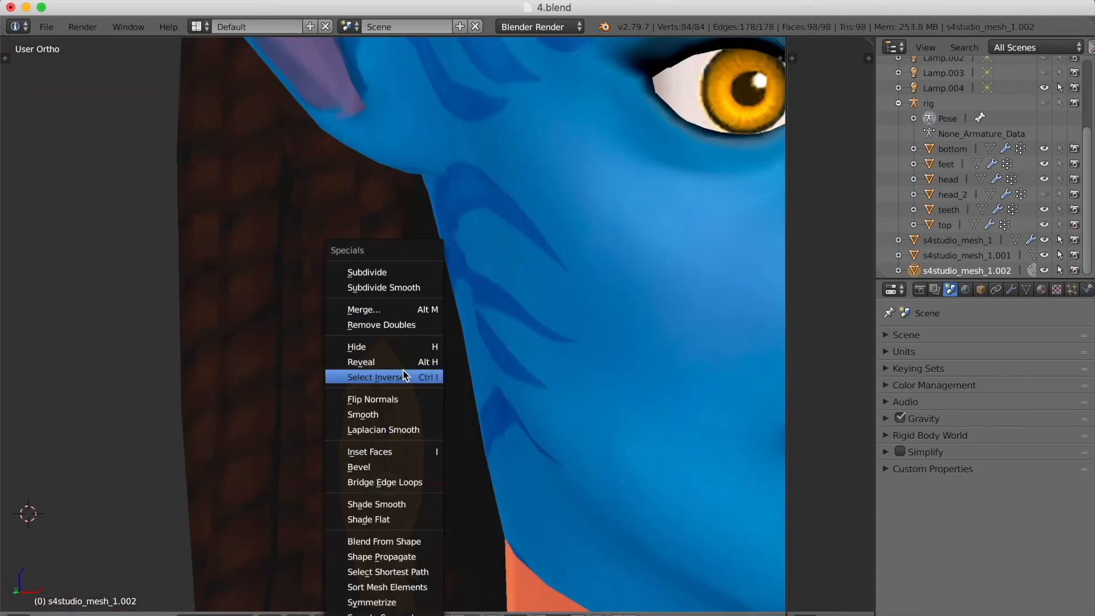